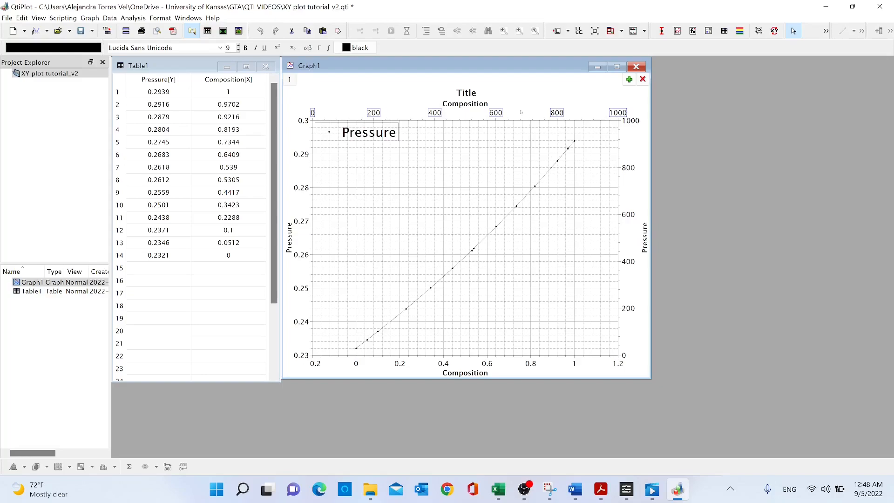
pyautogui.moveTo(577, 171)
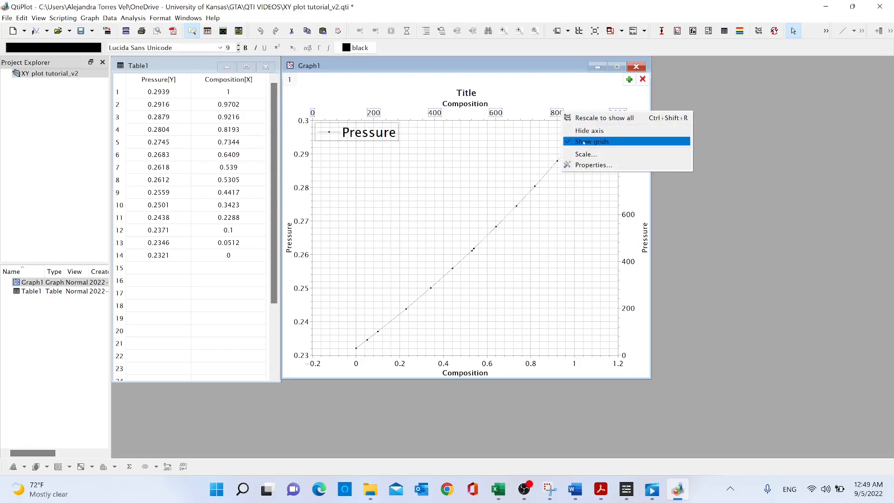
# Remove vertical and horizontal grid lines and hide the top and right axes.
pyautogui.click(593, 141)
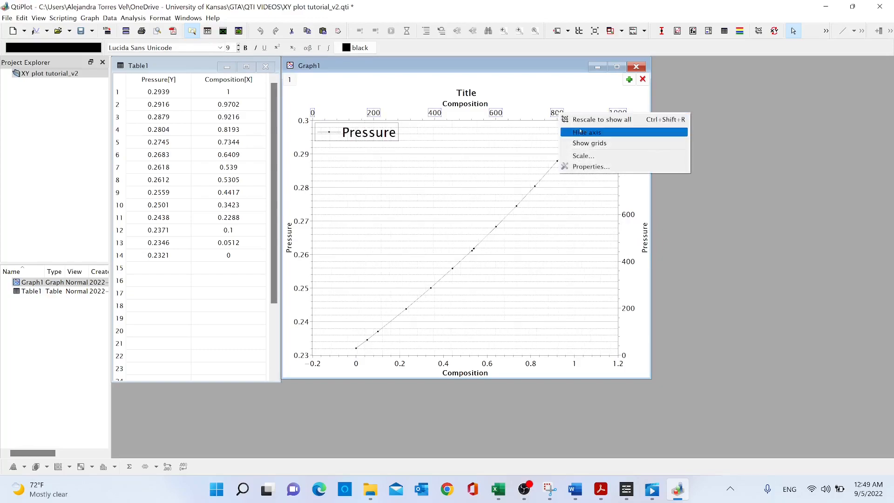
pyautogui.click(583, 132)
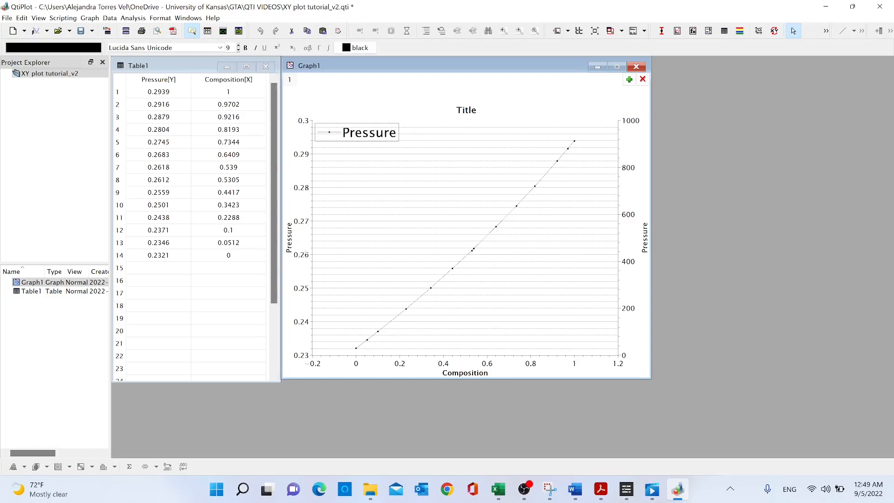
pyautogui.moveTo(429, 367)
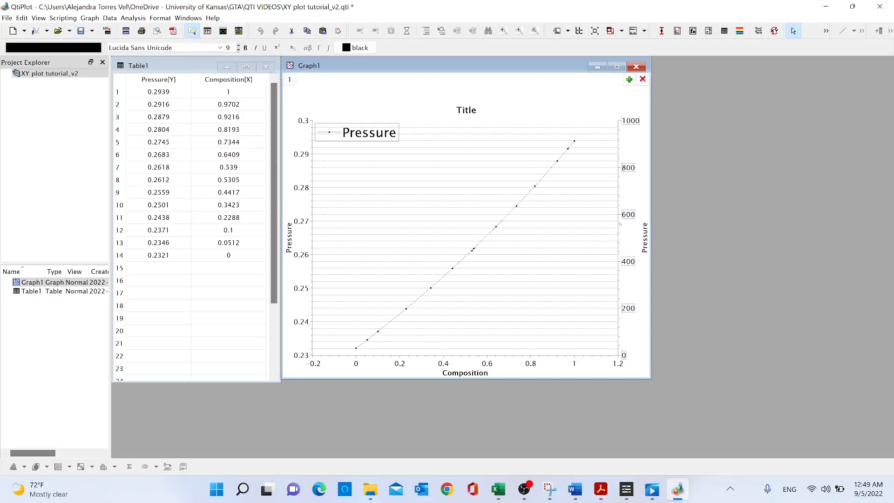
pyautogui.rightClick(627, 221)
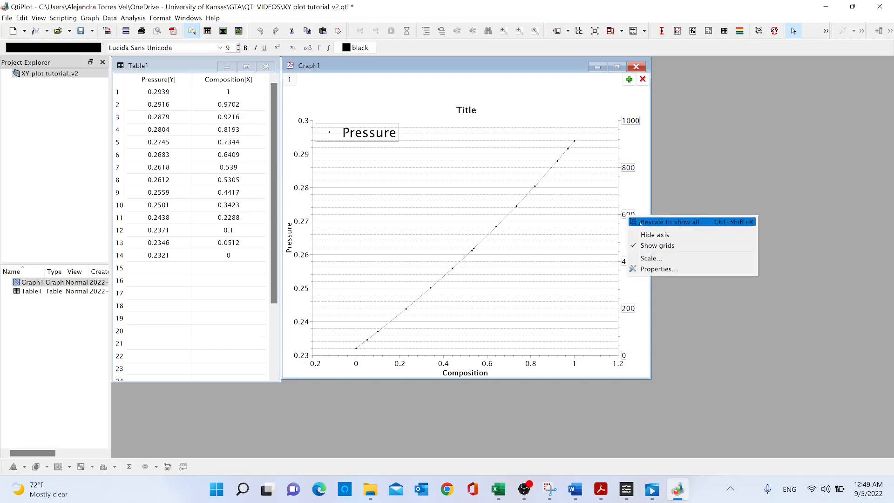
pyautogui.moveTo(657, 245)
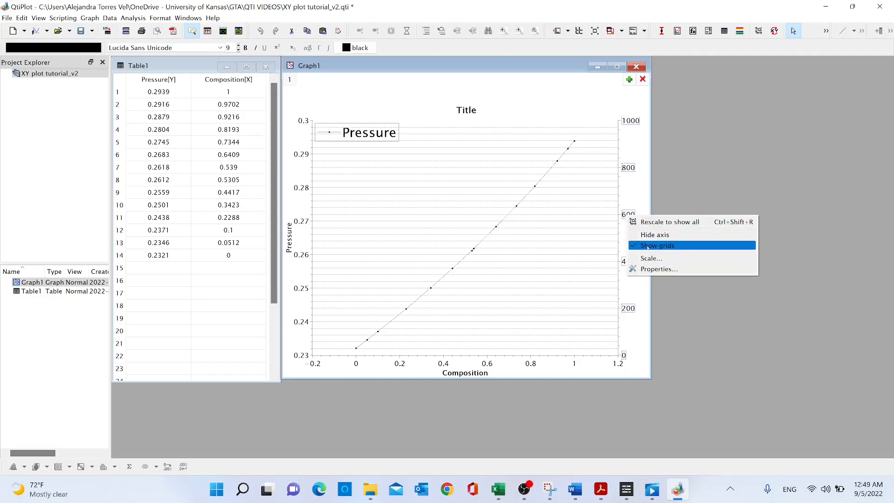
pyautogui.click(658, 244)
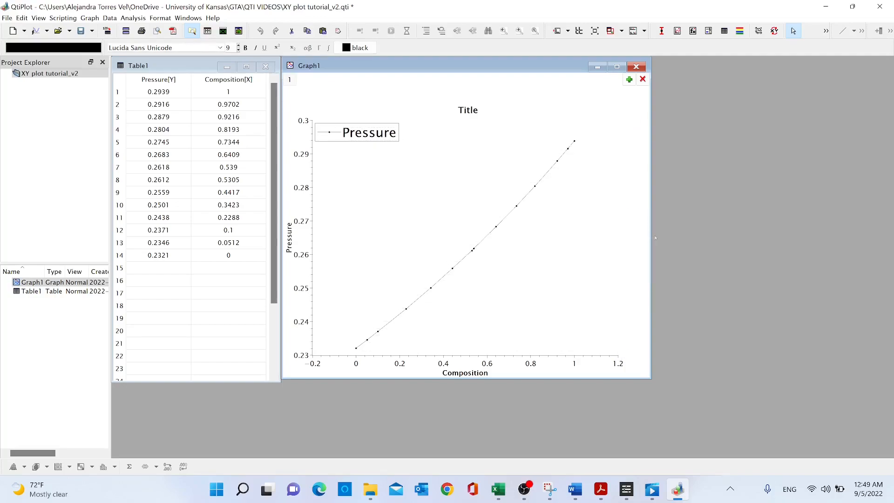
# Enable a thickness-3 canvas frame with major/minor tick lengths 20 and 15.
pyautogui.click(504, 186)
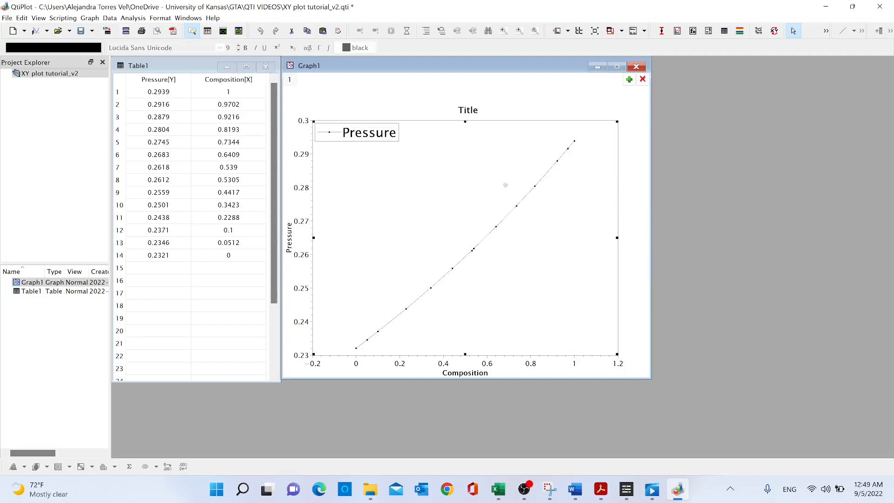
pyautogui.moveTo(563, 303)
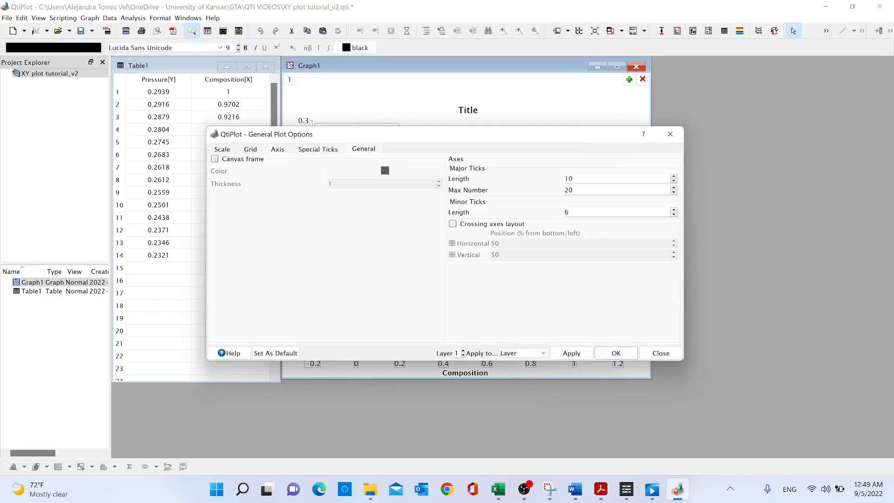
pyautogui.click(215, 158)
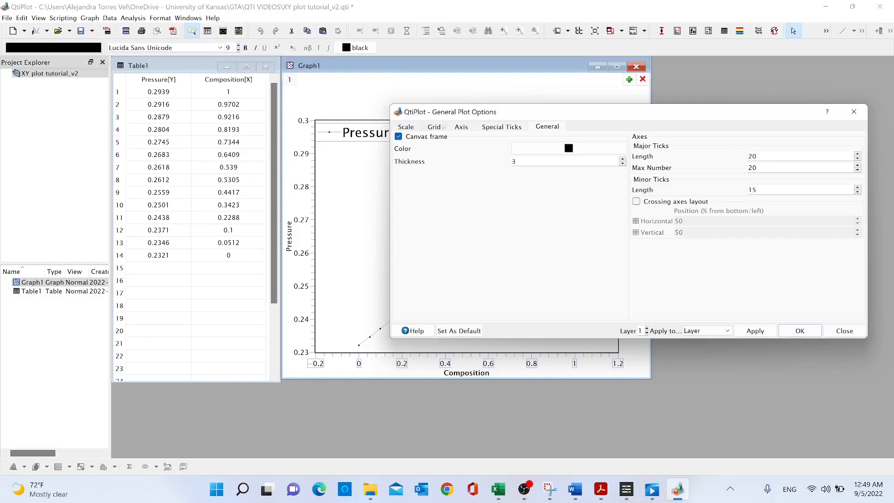
pyautogui.click(461, 126)
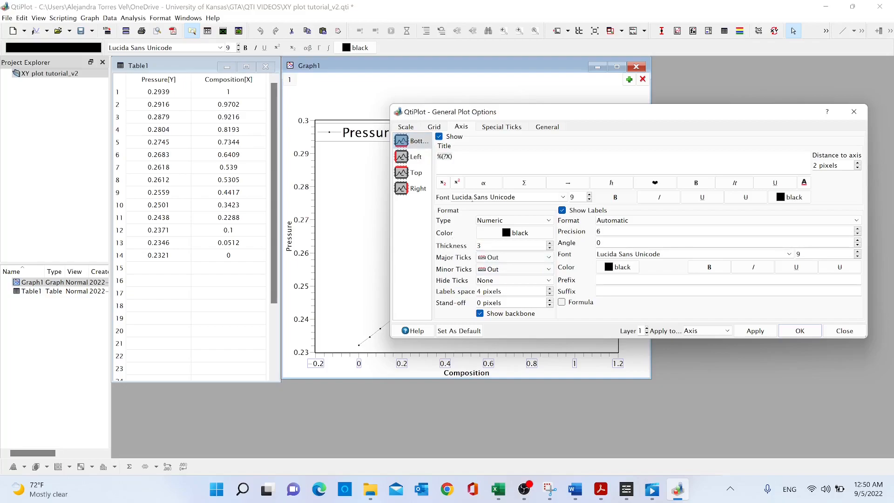
# Select the left axis and view its scale, running from 0.23 to 0.3.
pyautogui.click(416, 157)
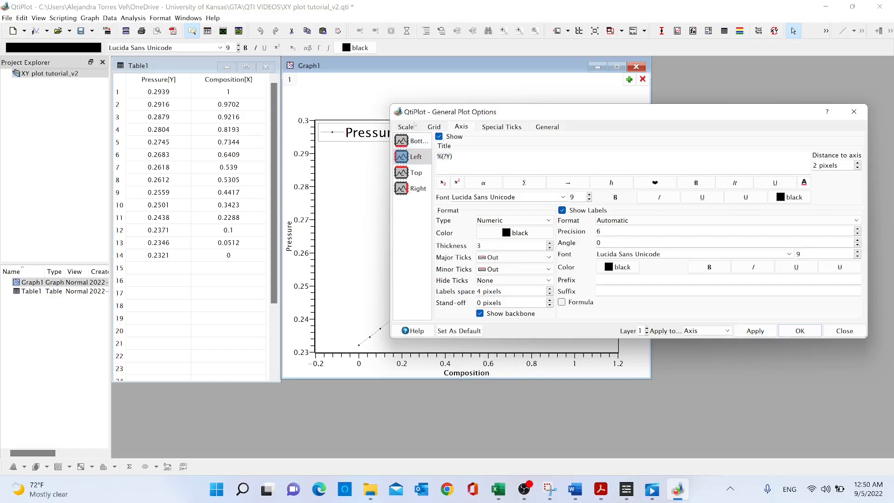
pyautogui.click(405, 127)
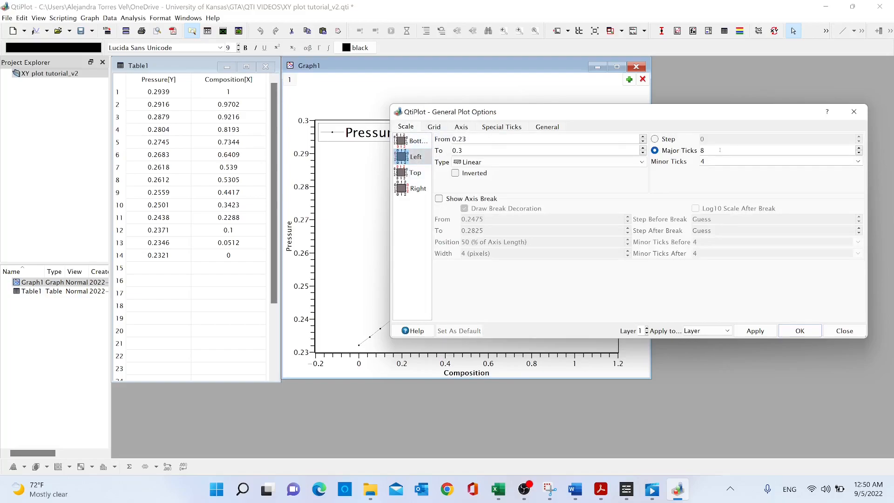
# Set the bottom axis scale from 0 to 1 with a fixed step of 0.1 and apply it.
pyautogui.tripleClick(705, 150)
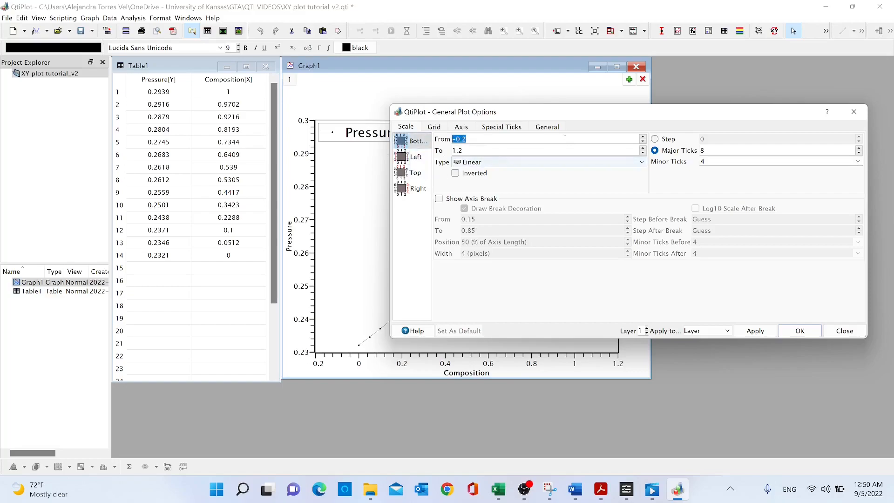
pyautogui.write('0')
pyautogui.click(540, 149)
pyautogui.write('1')
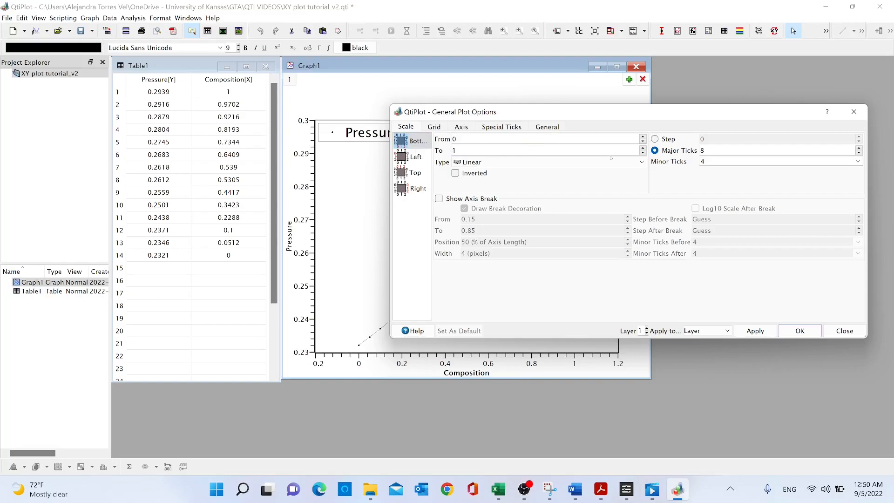
pyautogui.click(654, 139)
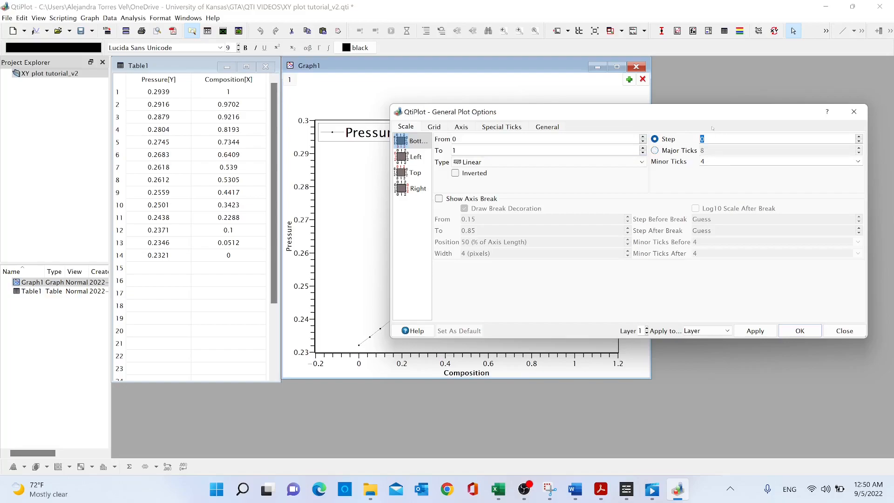
pyautogui.write('0.1')
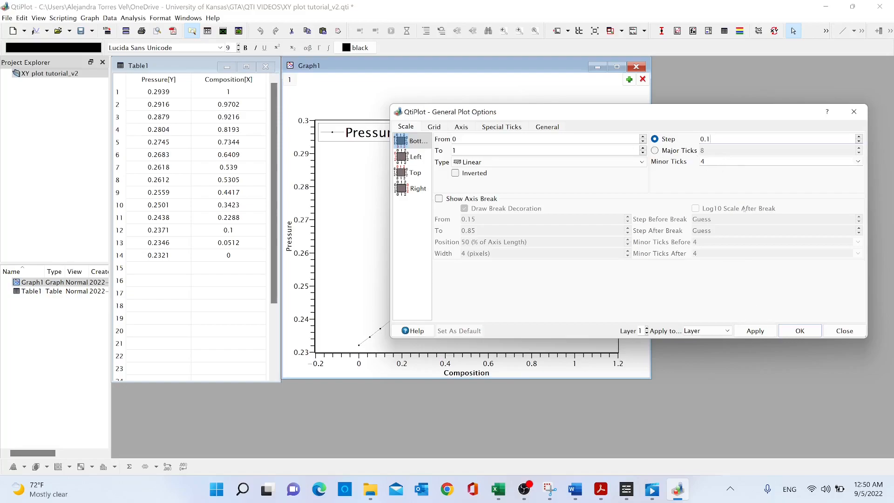
pyautogui.click(753, 331)
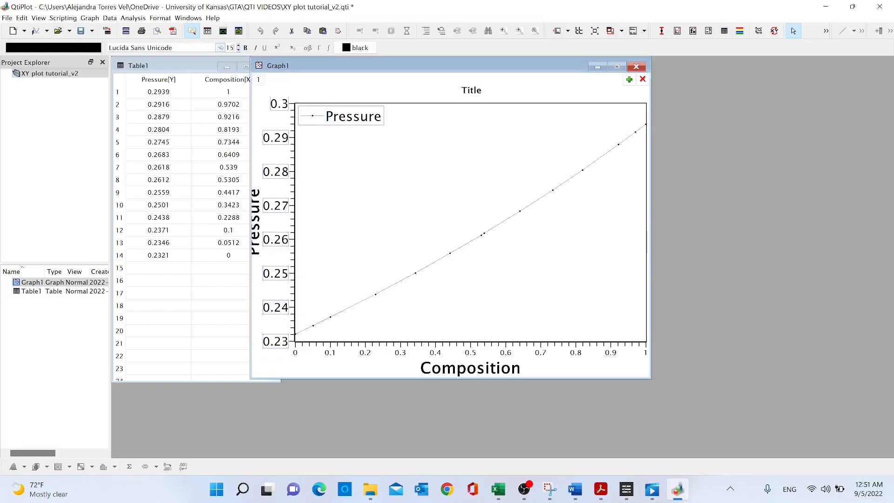
# Enlarge the axis label and title fonts, then close the plot options.
pyautogui.write('9')
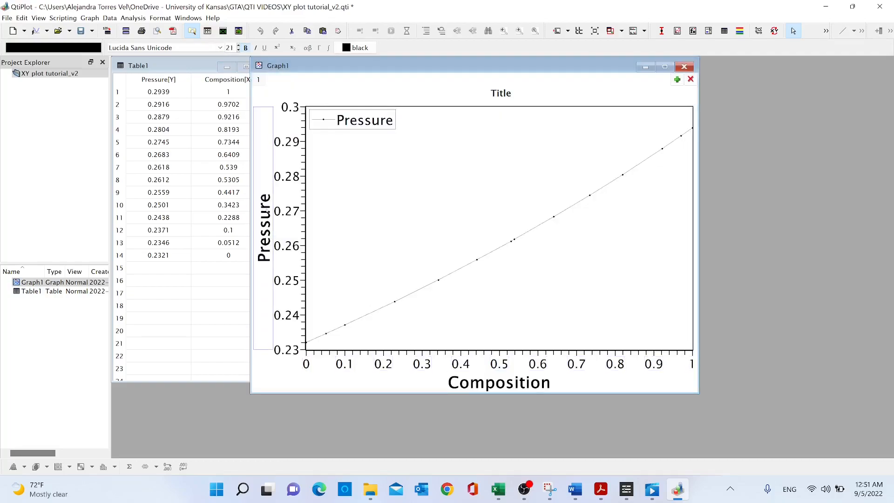
# Change the y-axis title to 'Pressure (bar)' and confirm it.
pyautogui.doubleClick(262, 230)
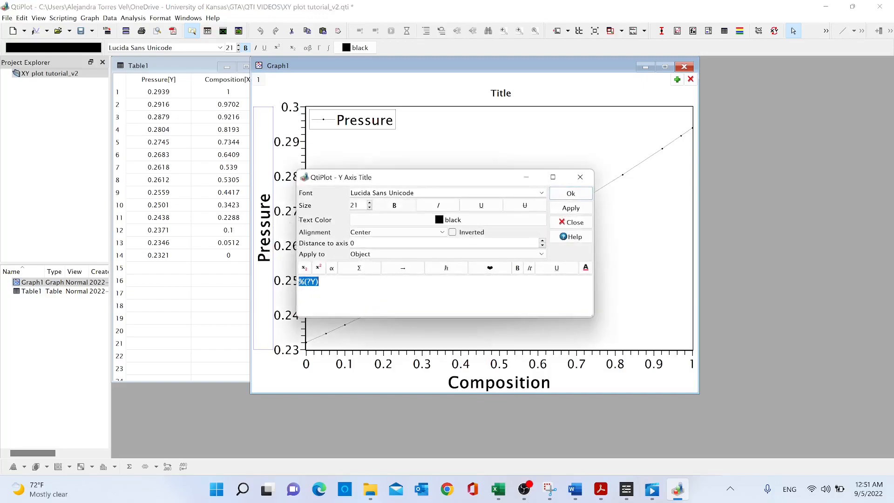
pyautogui.moveTo(438, 205)
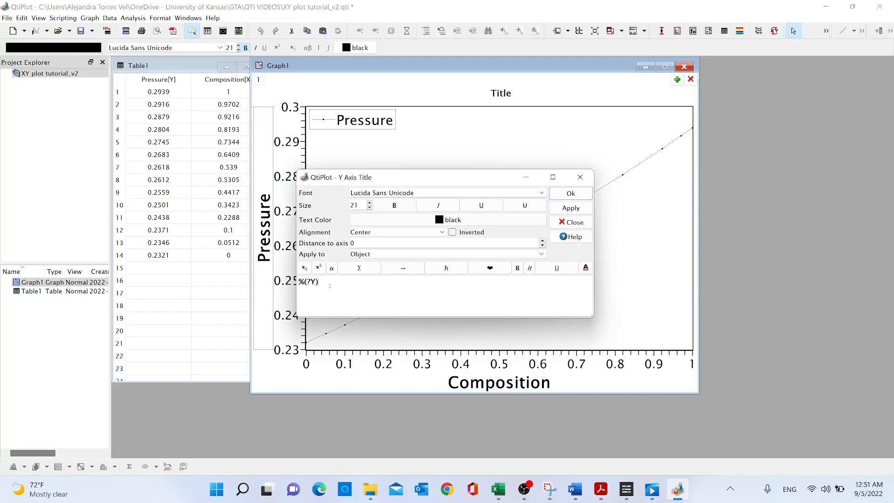
pyautogui.write('(')
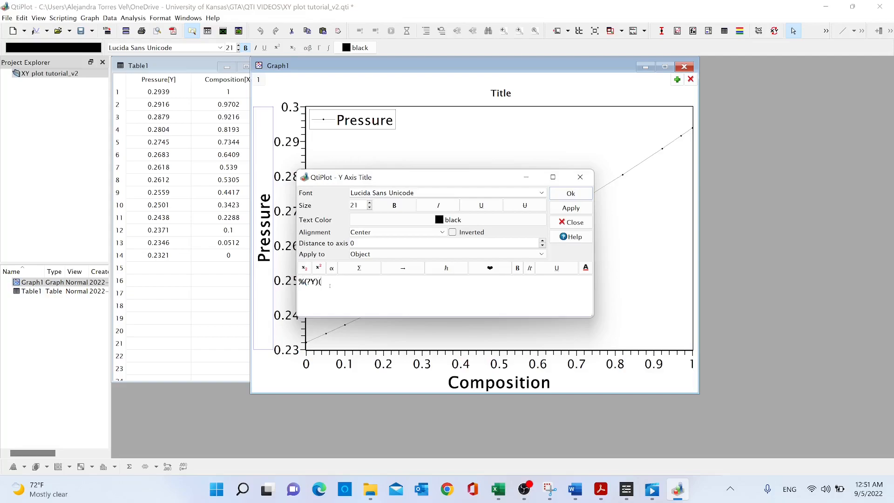
pyautogui.write('(bar)')
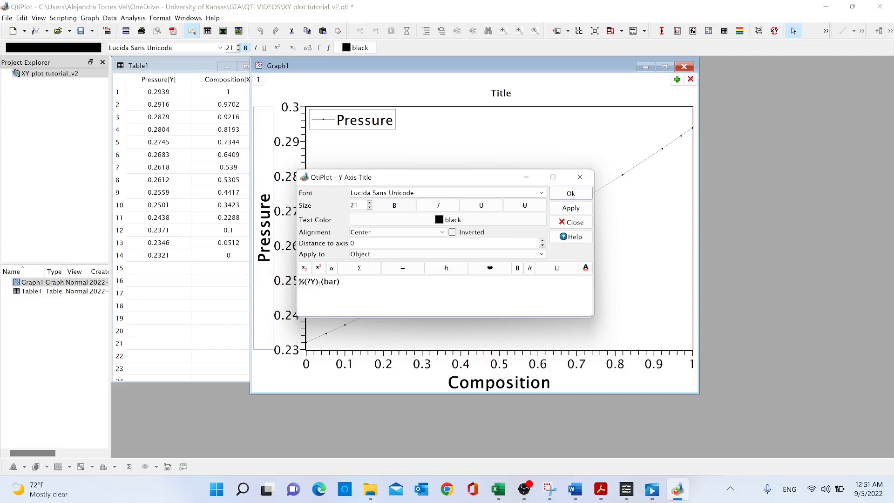
pyautogui.click(570, 207)
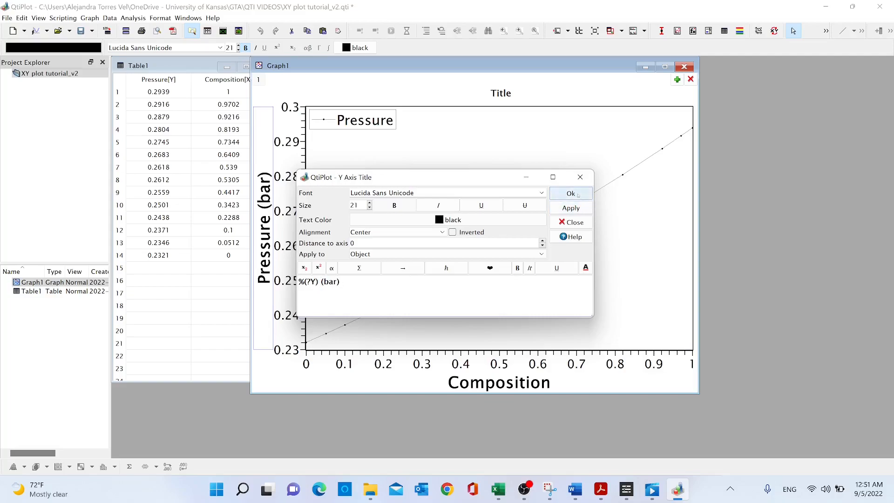
pyautogui.click(570, 194)
pyautogui.write('P vs X')
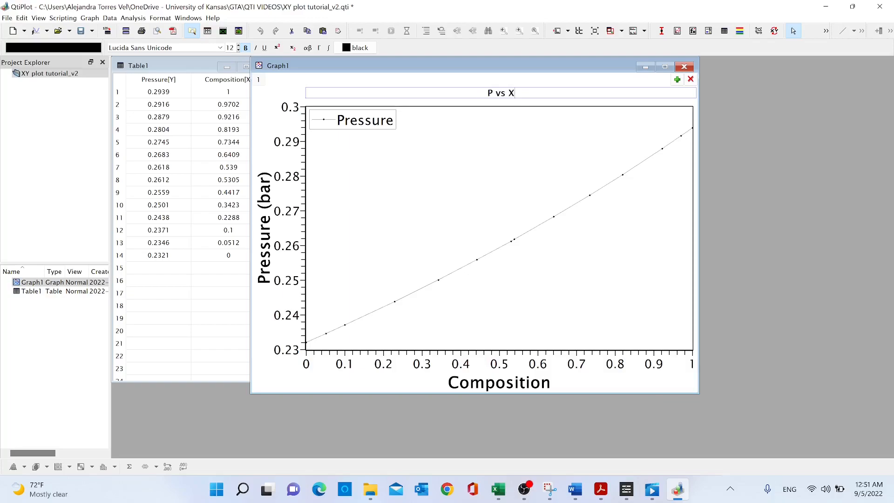
# Enlarge the 'P vs X' graph title font to 27.
pyautogui.click(488, 93)
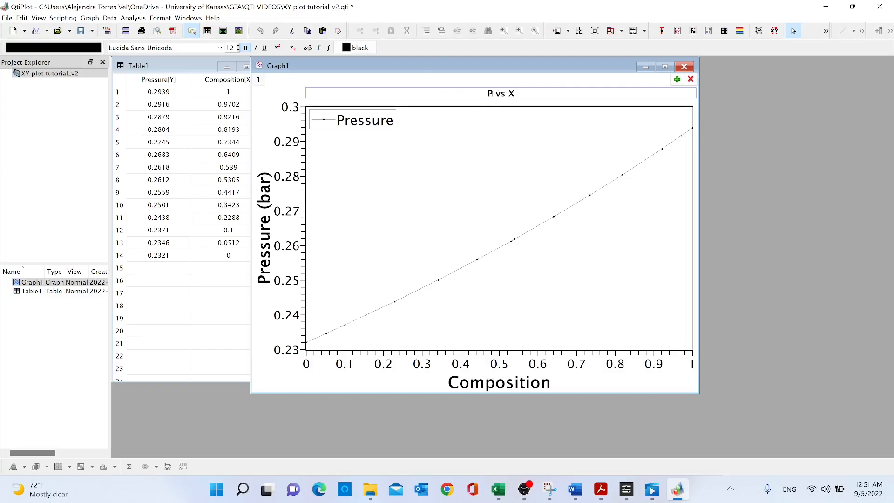
pyautogui.doubleClick(500, 93)
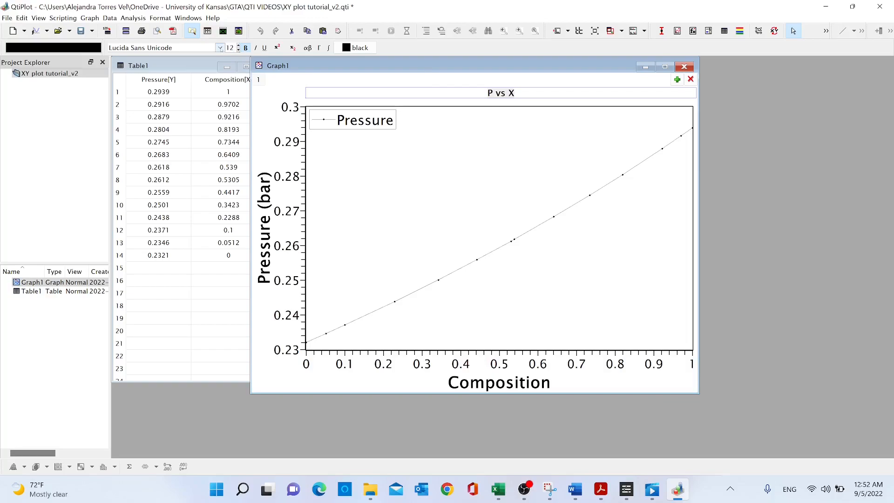
pyautogui.click(500, 92)
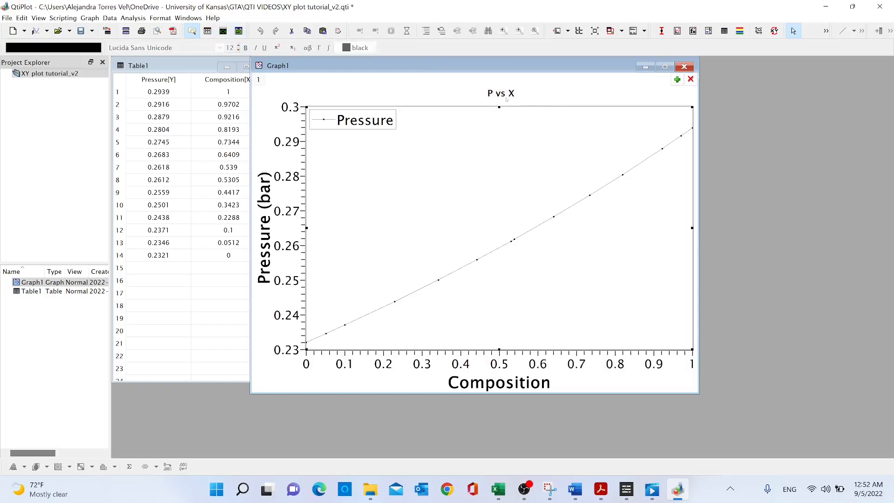
pyautogui.click(499, 93)
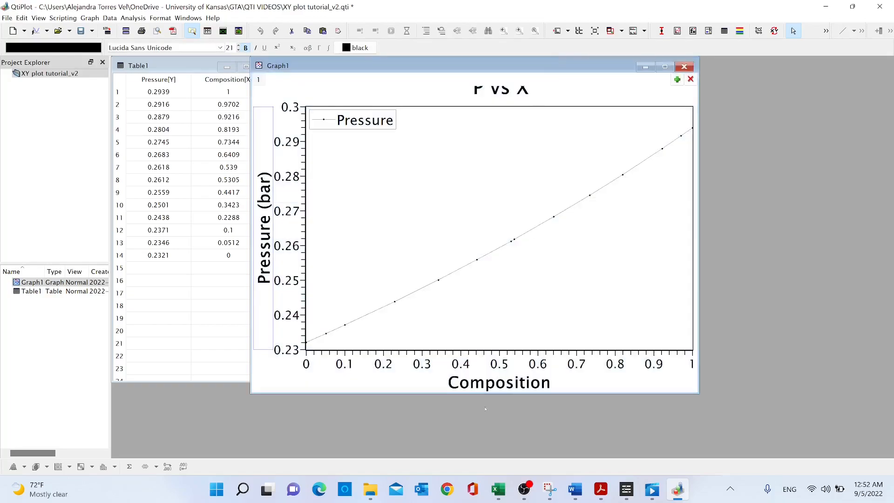
pyautogui.click(473, 229)
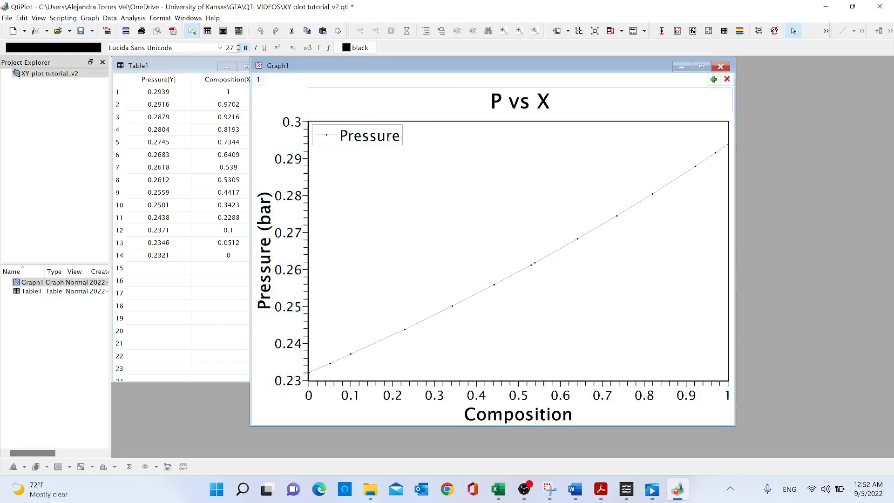
pyautogui.click(357, 135)
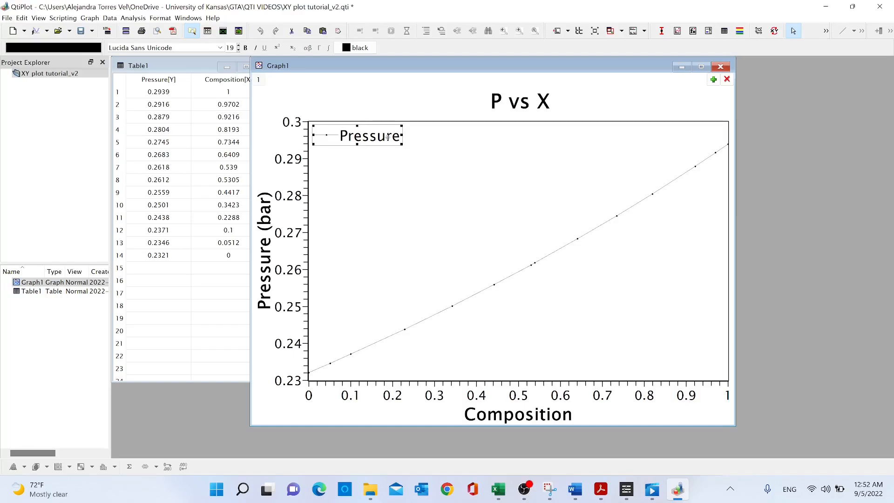
# Delete the Pressure legend box from the graph.
pyautogui.rightClick(381, 137)
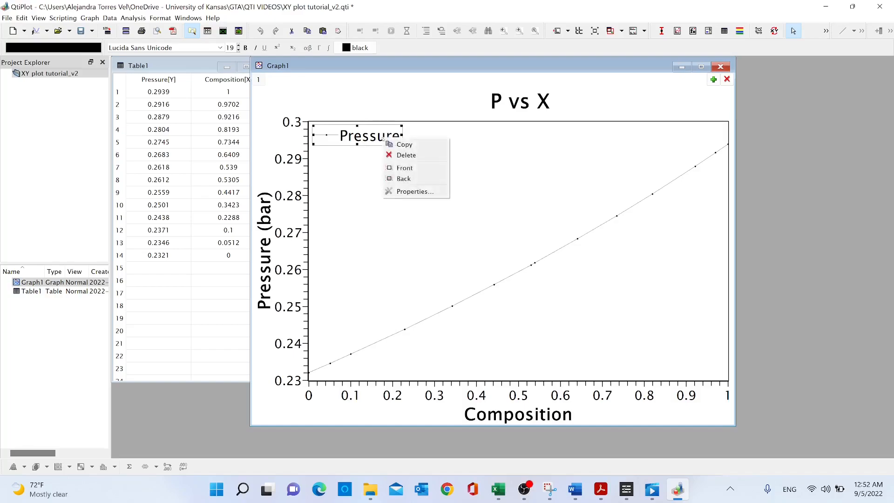
pyautogui.click(406, 156)
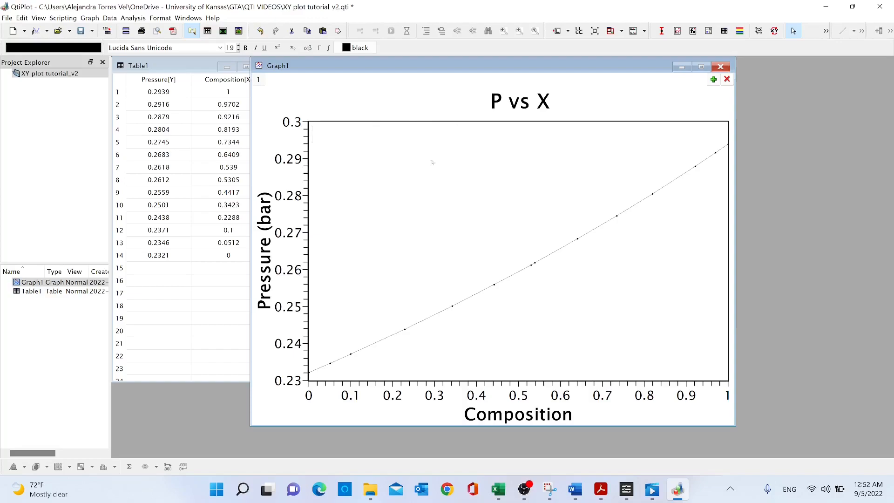
pyautogui.moveTo(444, 144)
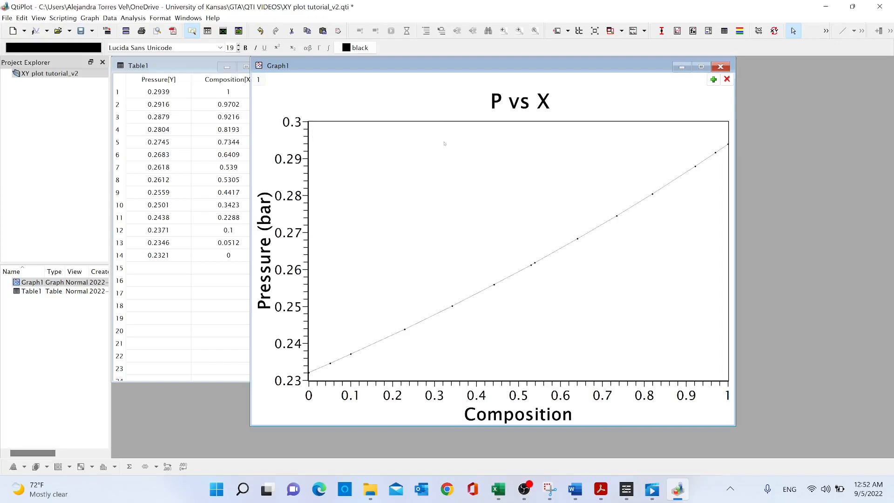
pyautogui.moveTo(605, 141)
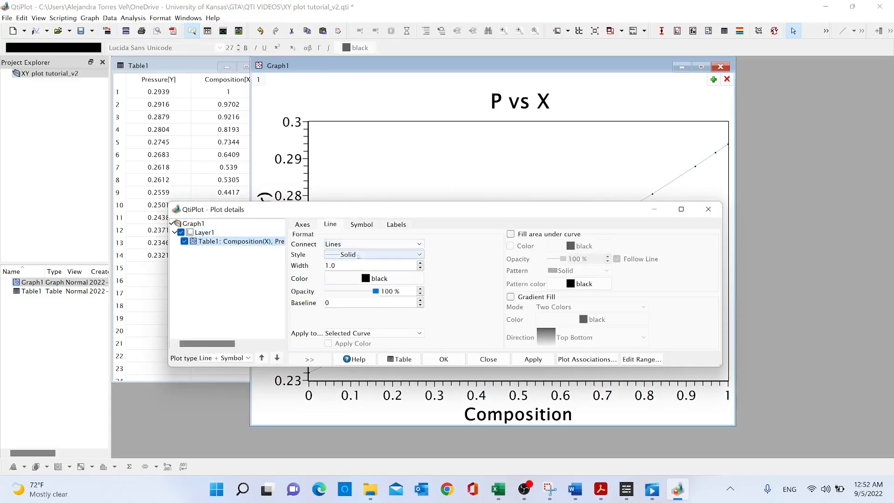
# Keep the curve as black connected lines and set its width to 3.
pyautogui.click(372, 244)
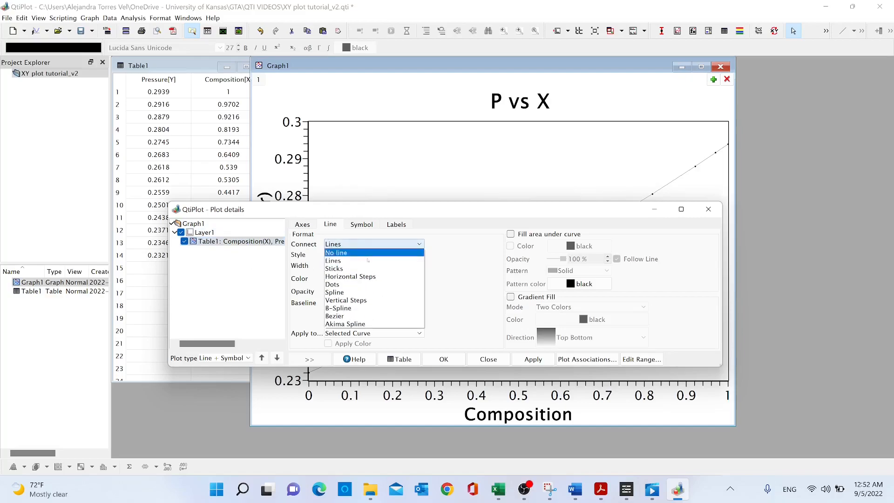
pyautogui.click(335, 254)
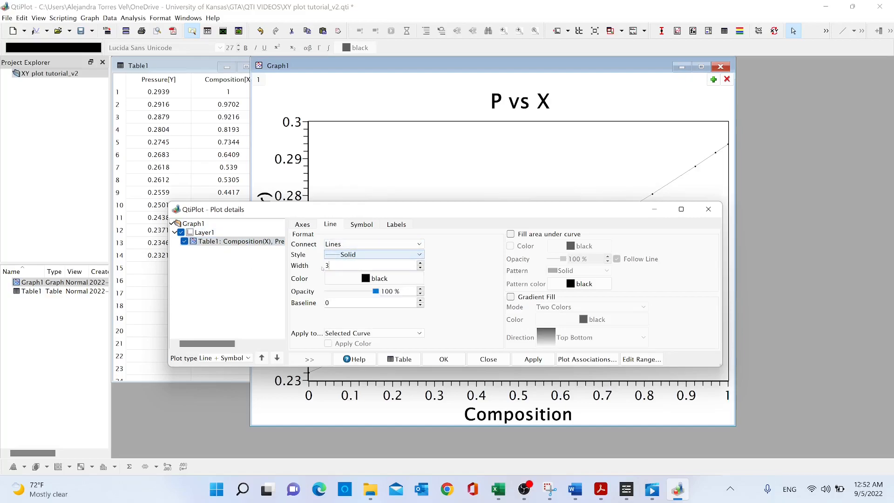
pyautogui.click(374, 277)
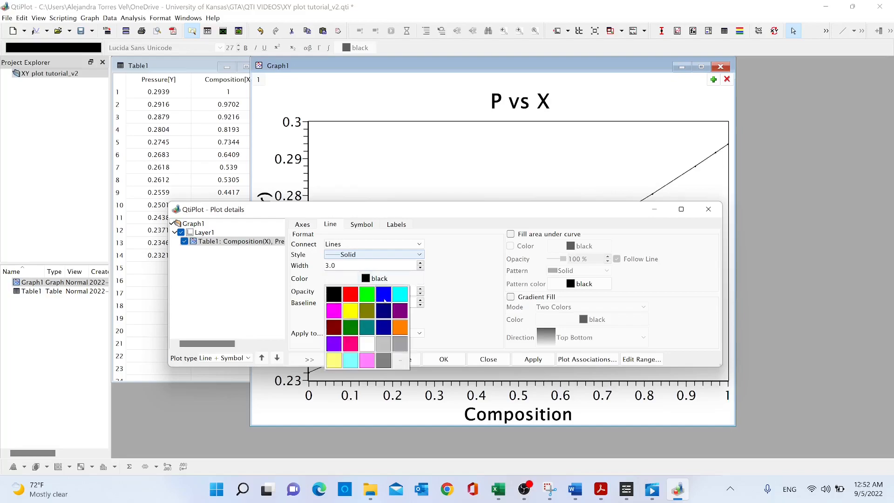
pyautogui.click(333, 294)
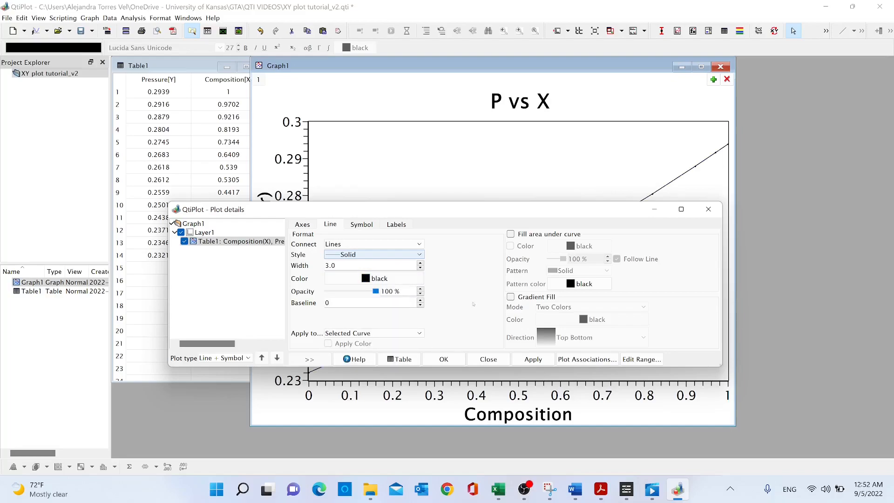
pyautogui.click(361, 224)
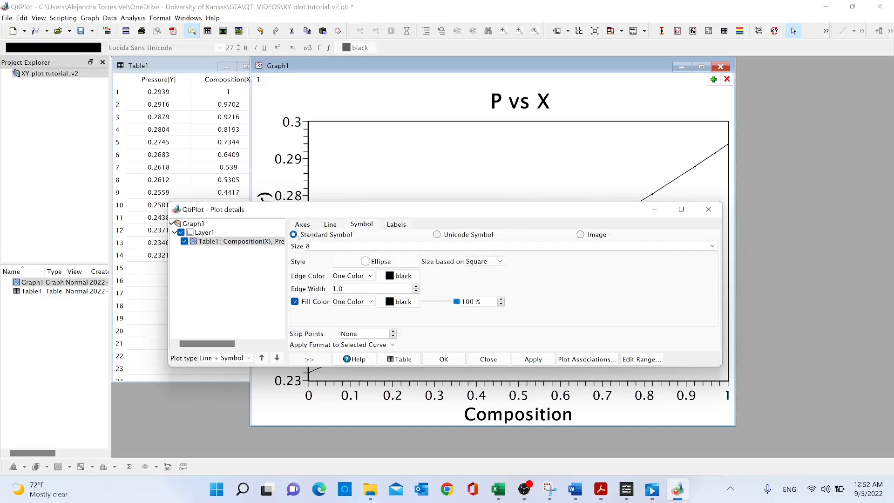
# Set the data point symbol to filled black squares and confirm the curve formatting.
pyautogui.click(376, 261)
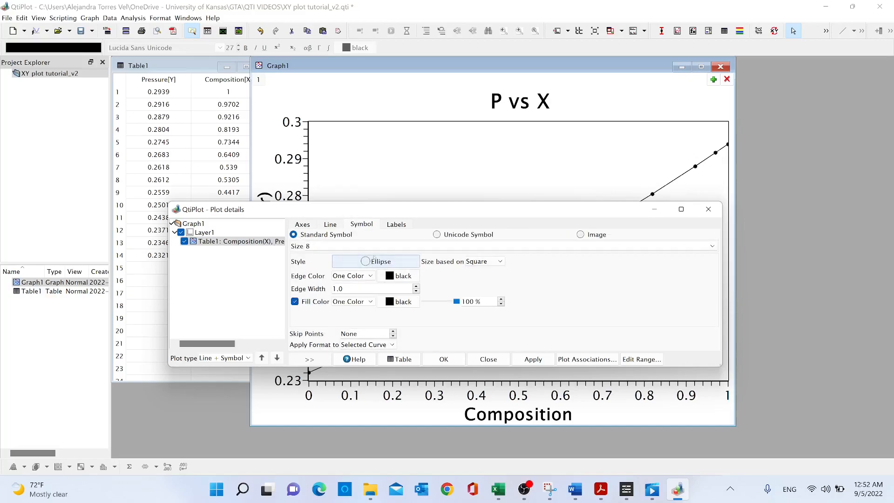
pyautogui.click(375, 261)
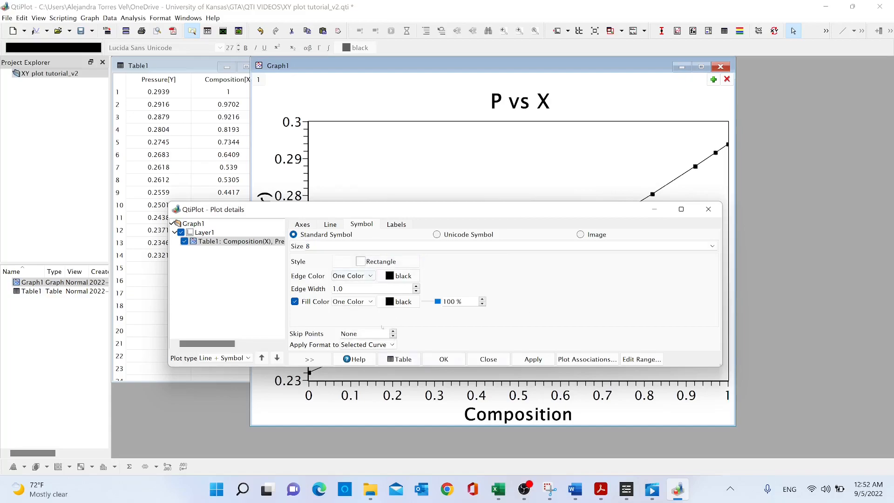
pyautogui.moveTo(512, 333)
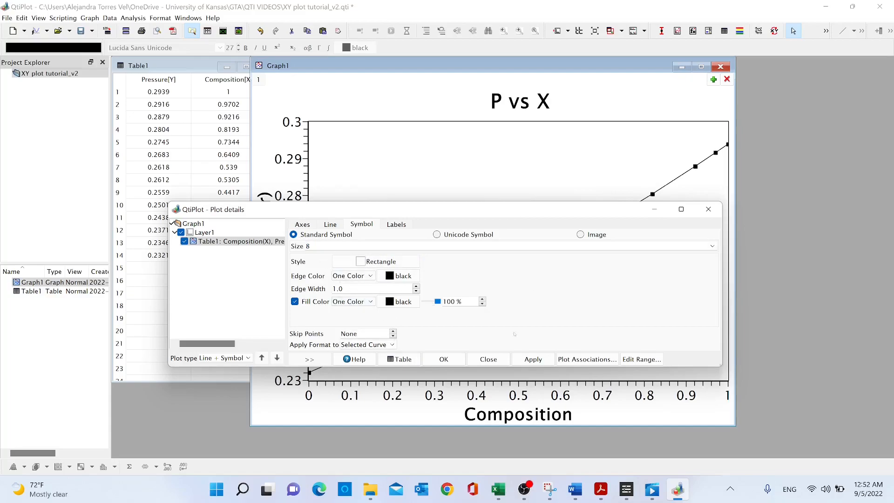
pyautogui.click(487, 358)
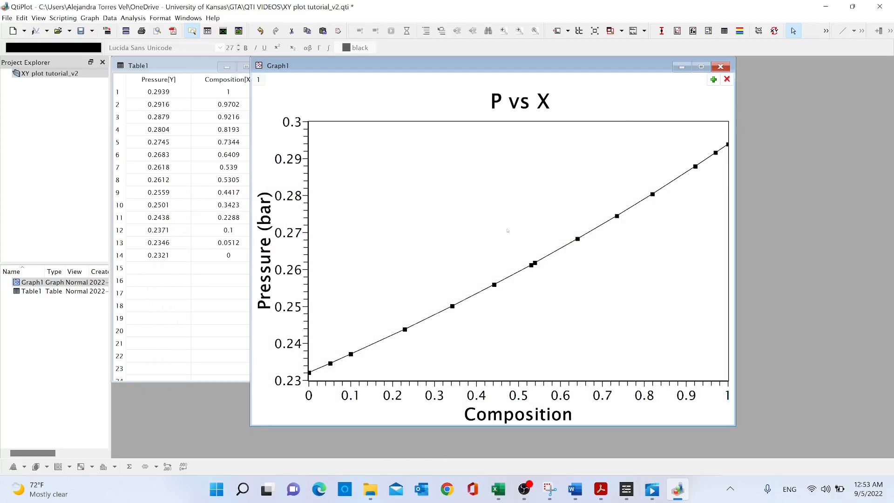
pyautogui.moveTo(721, 197)
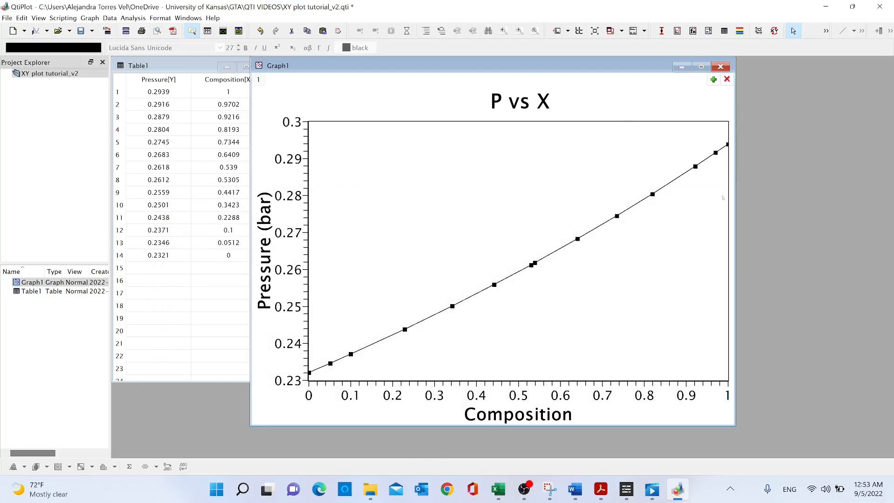